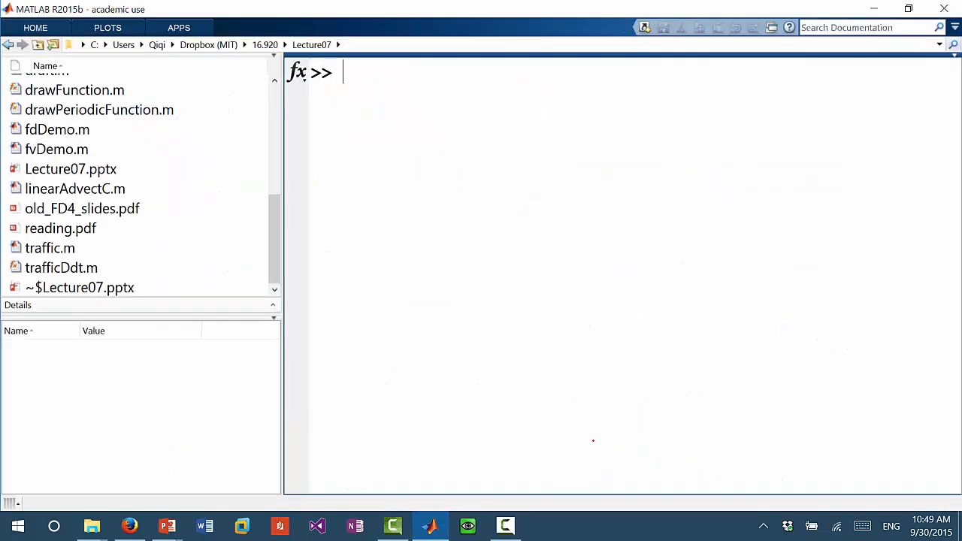
mouse_move(635, 279)
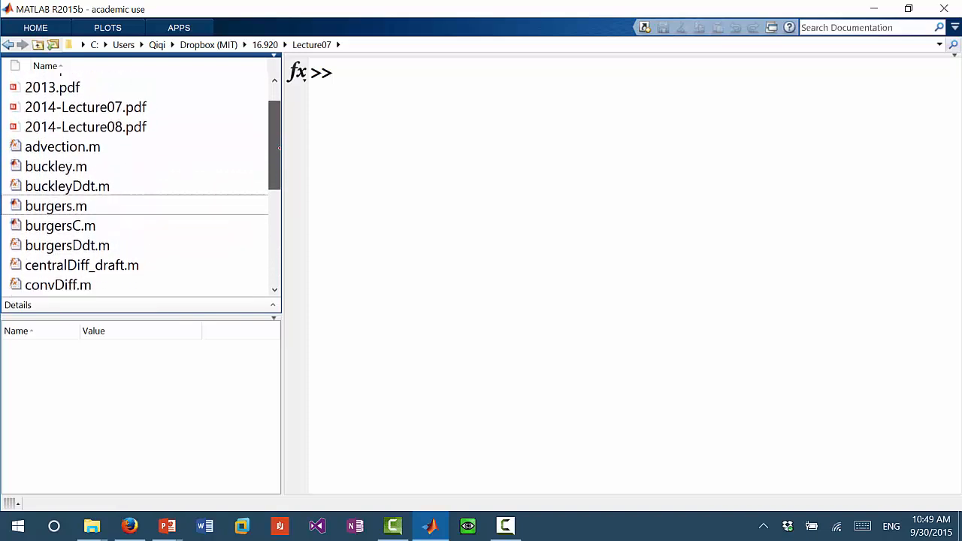
Run the burgers script from the Command Window to launch the Burgers demo
scroll("down", 3)
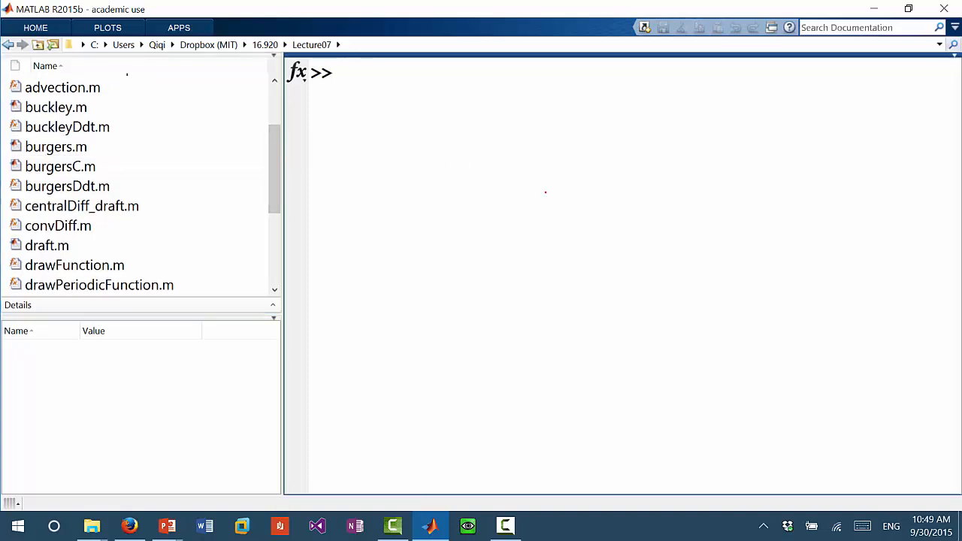
type("burger")
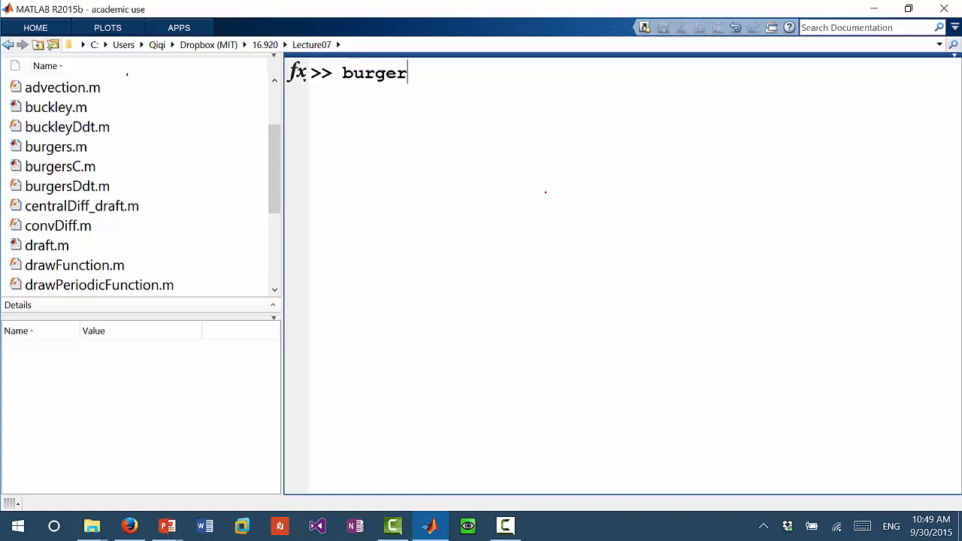
type("s")
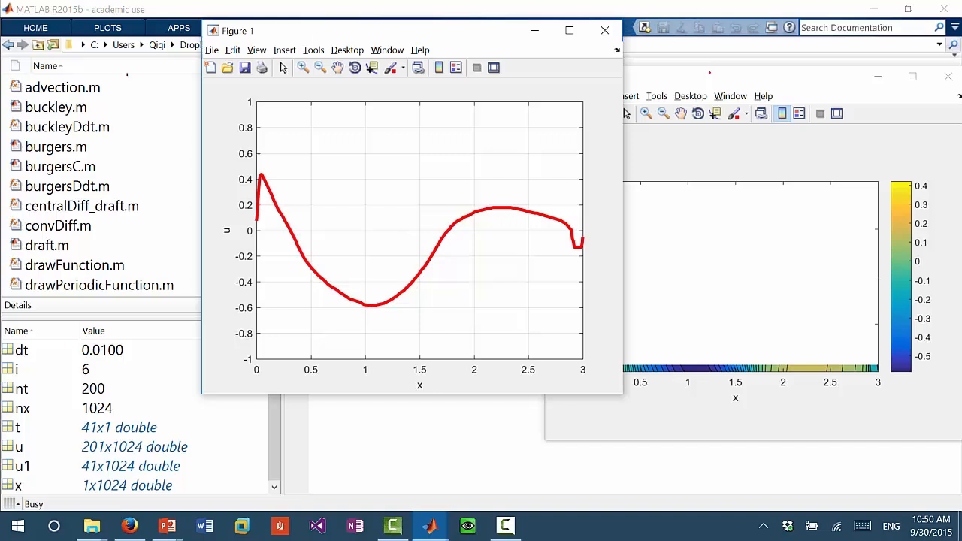
Let the drawn profile evolve into shocks, with the space-time contour reaching about t=1.1
left_click_drag(238, 31, 107, 31)
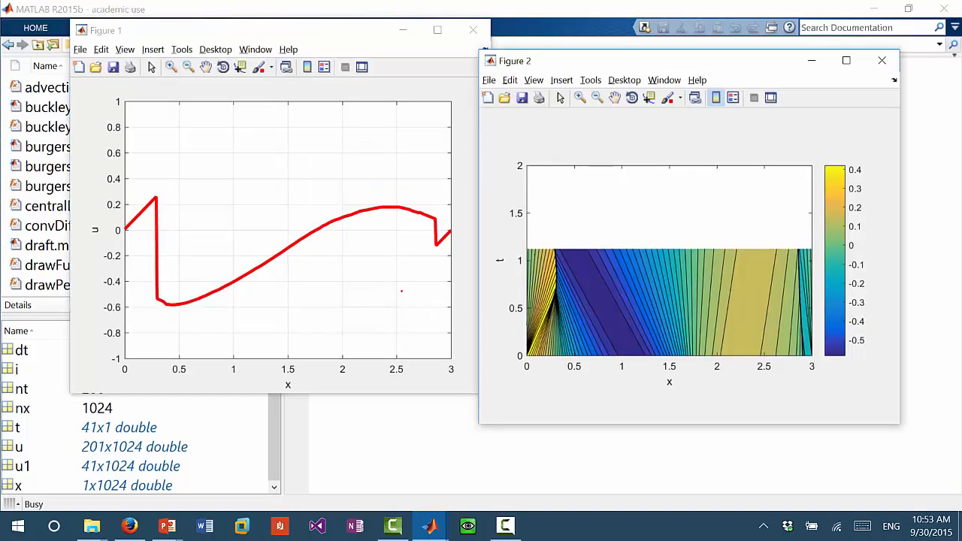
left_click(105, 30)
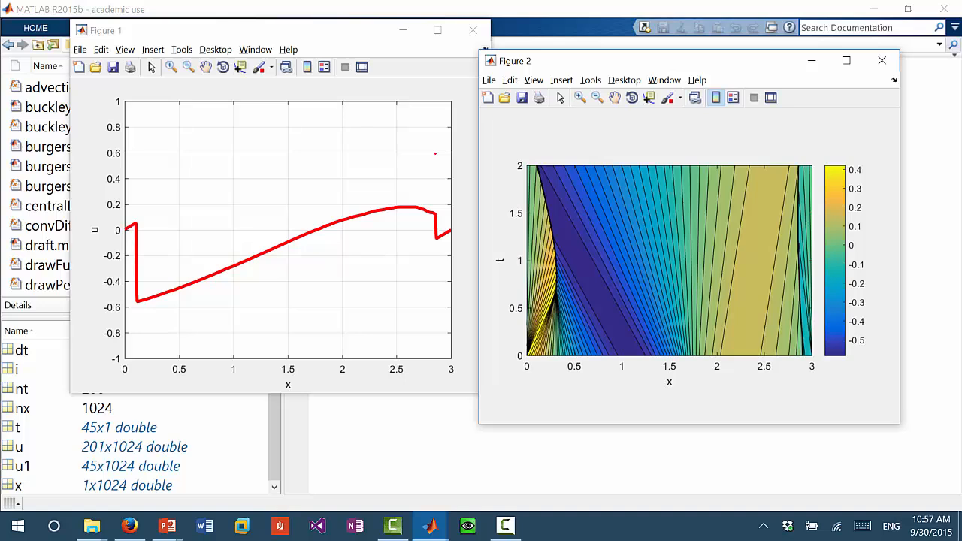
mouse_move(596, 213)
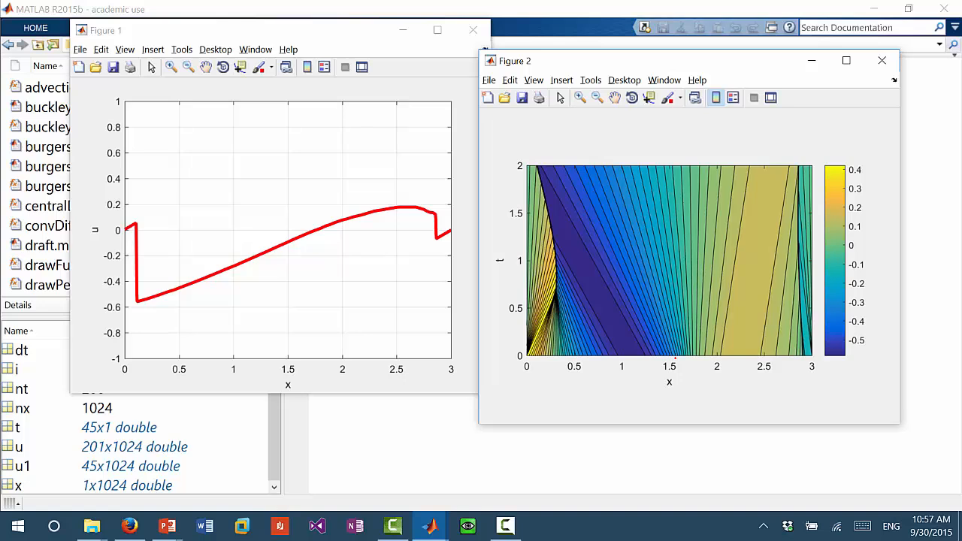
mouse_move(648, 316)
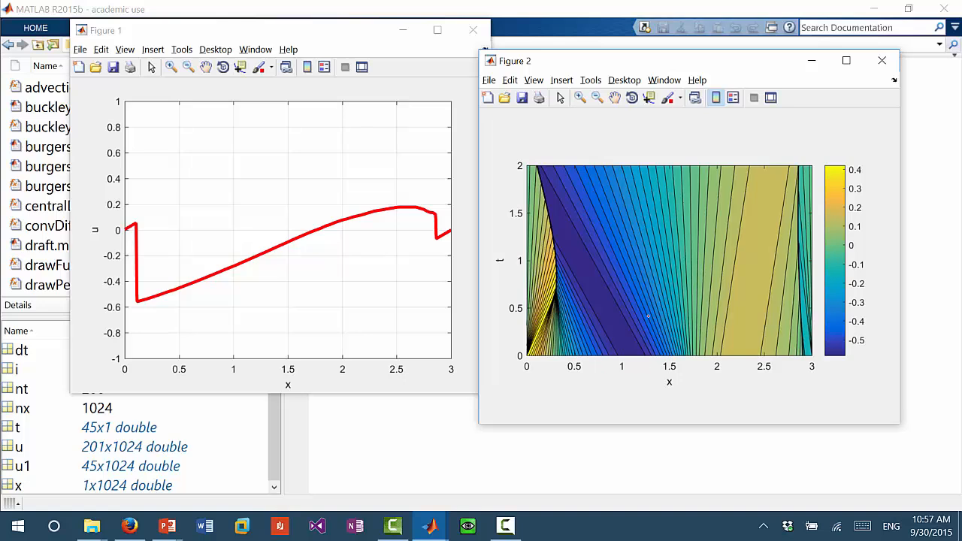